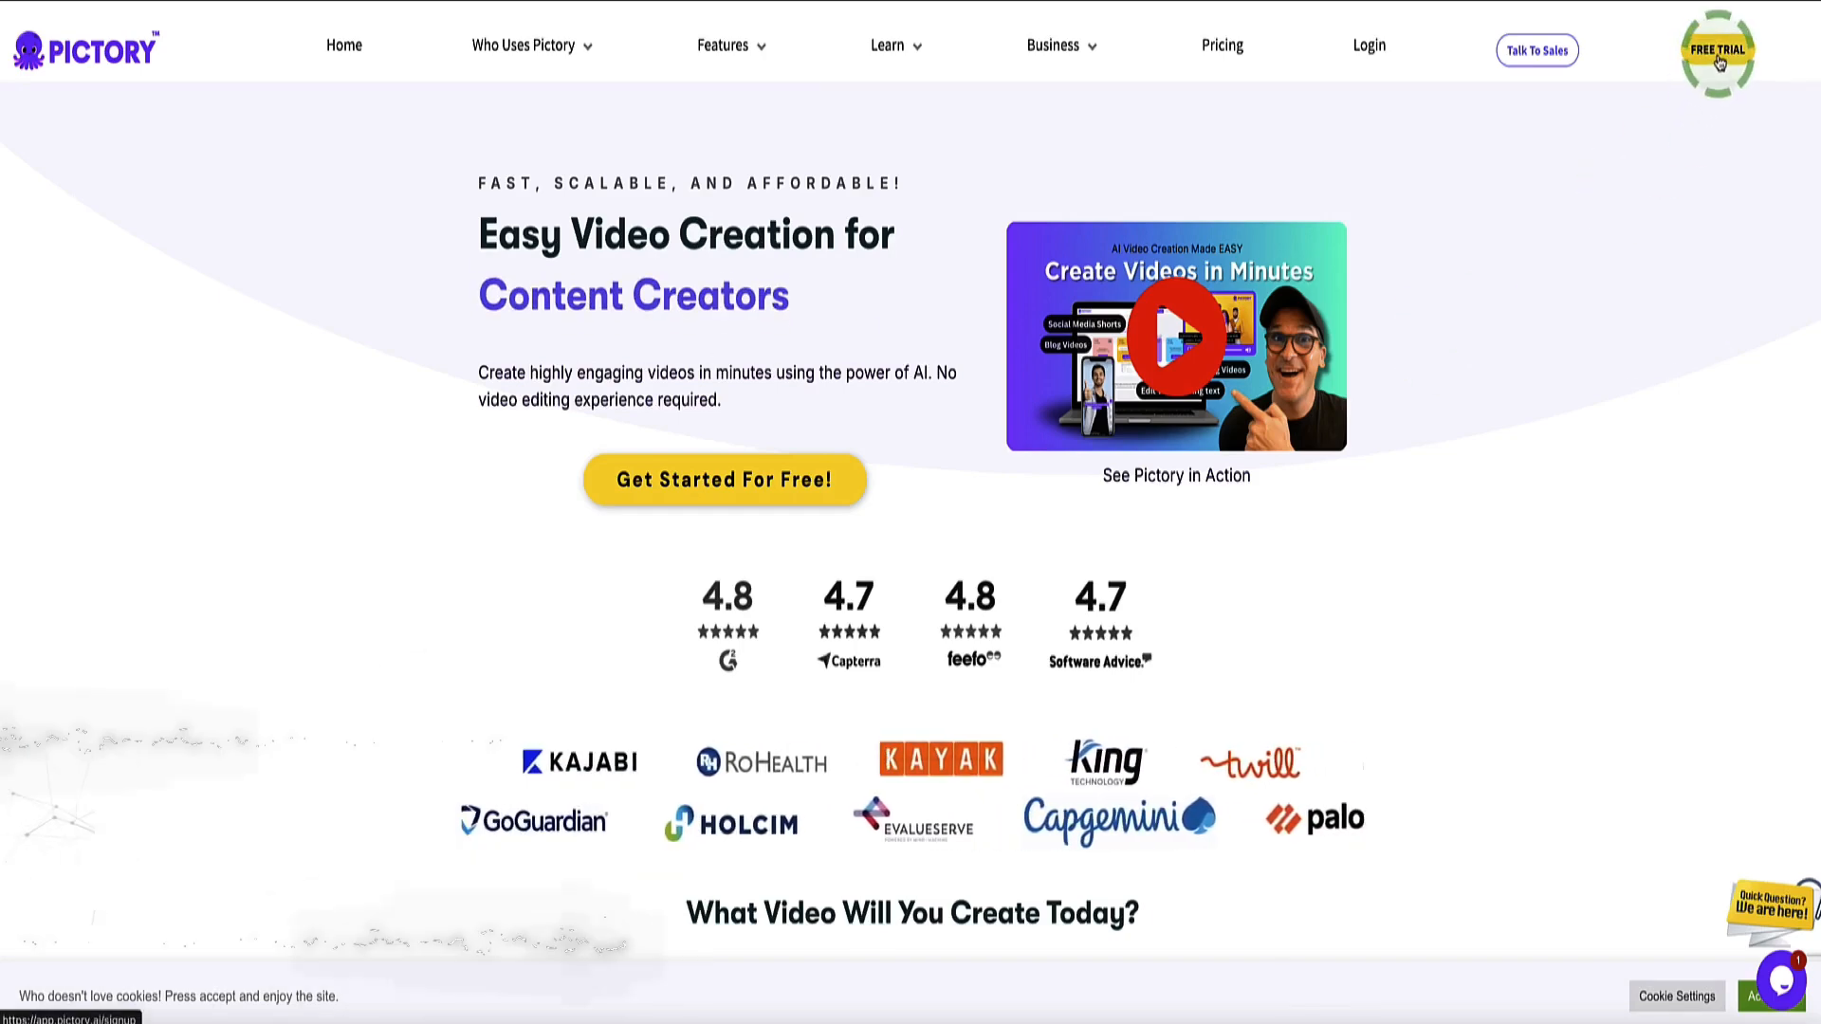
- Start a Pictory free trial sign-up and continue to the home dashboard
click(724, 480)
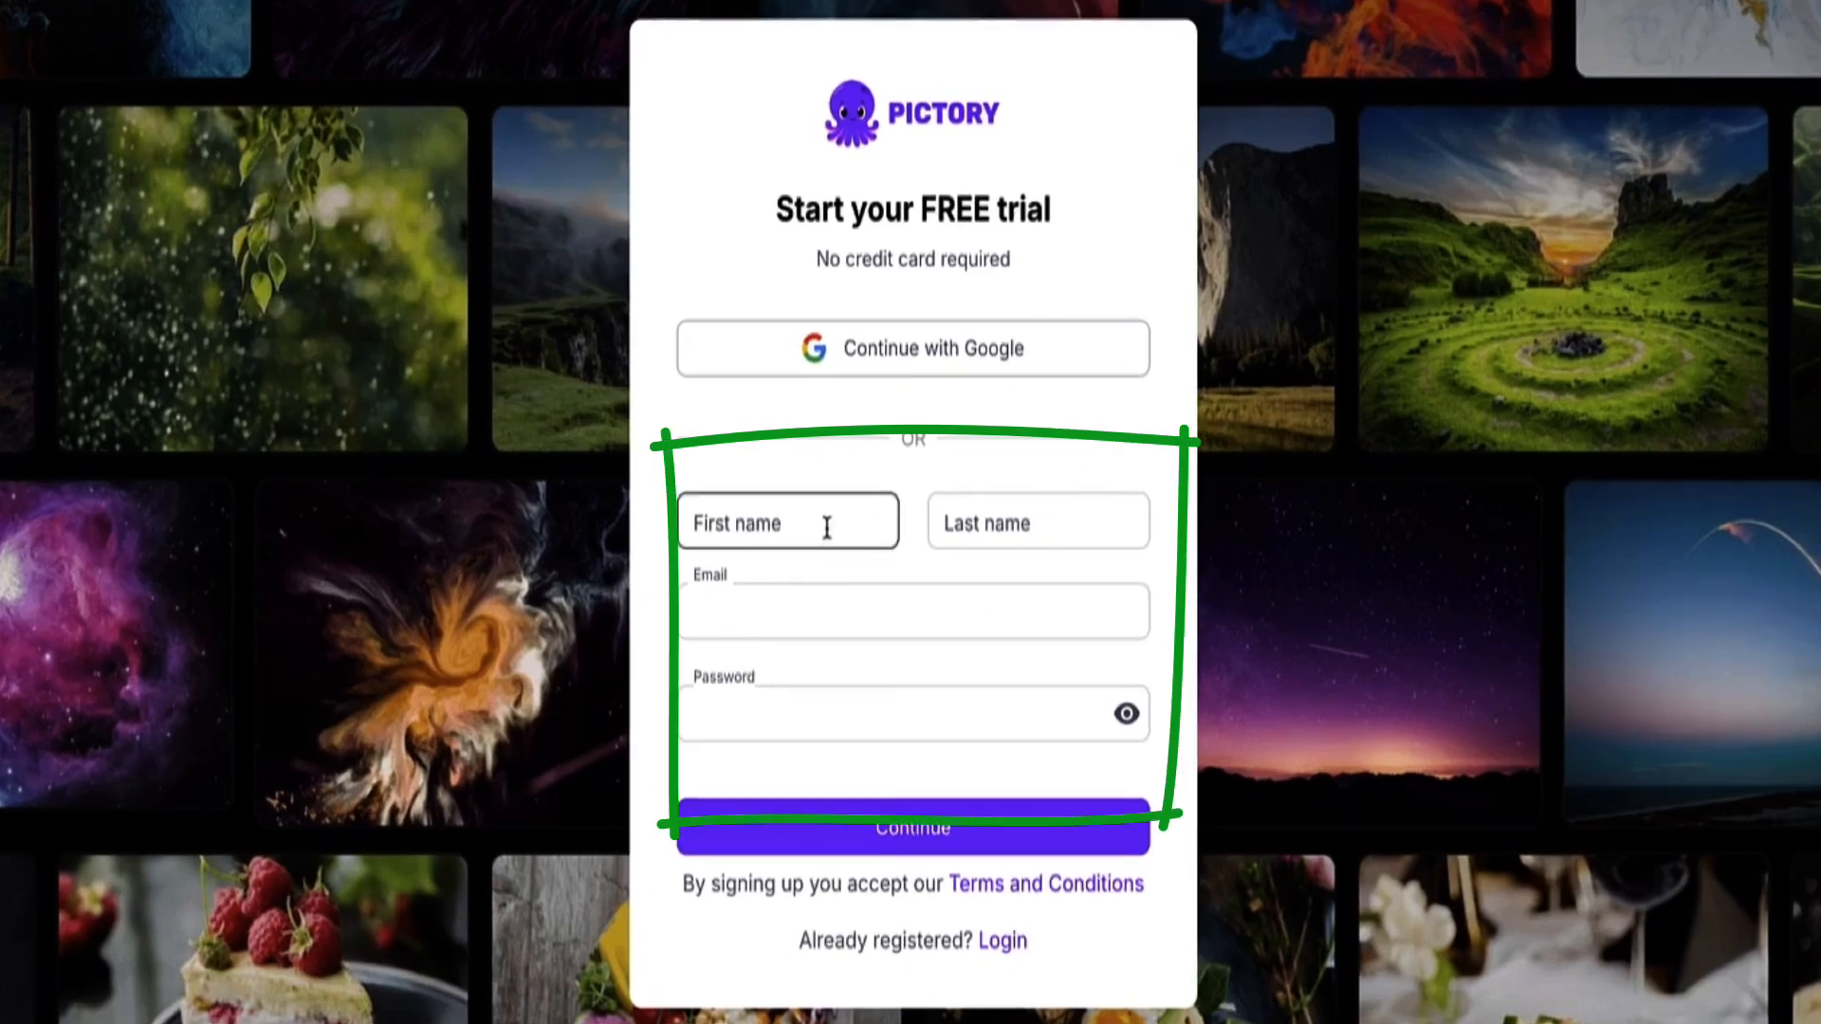
click(911, 827)
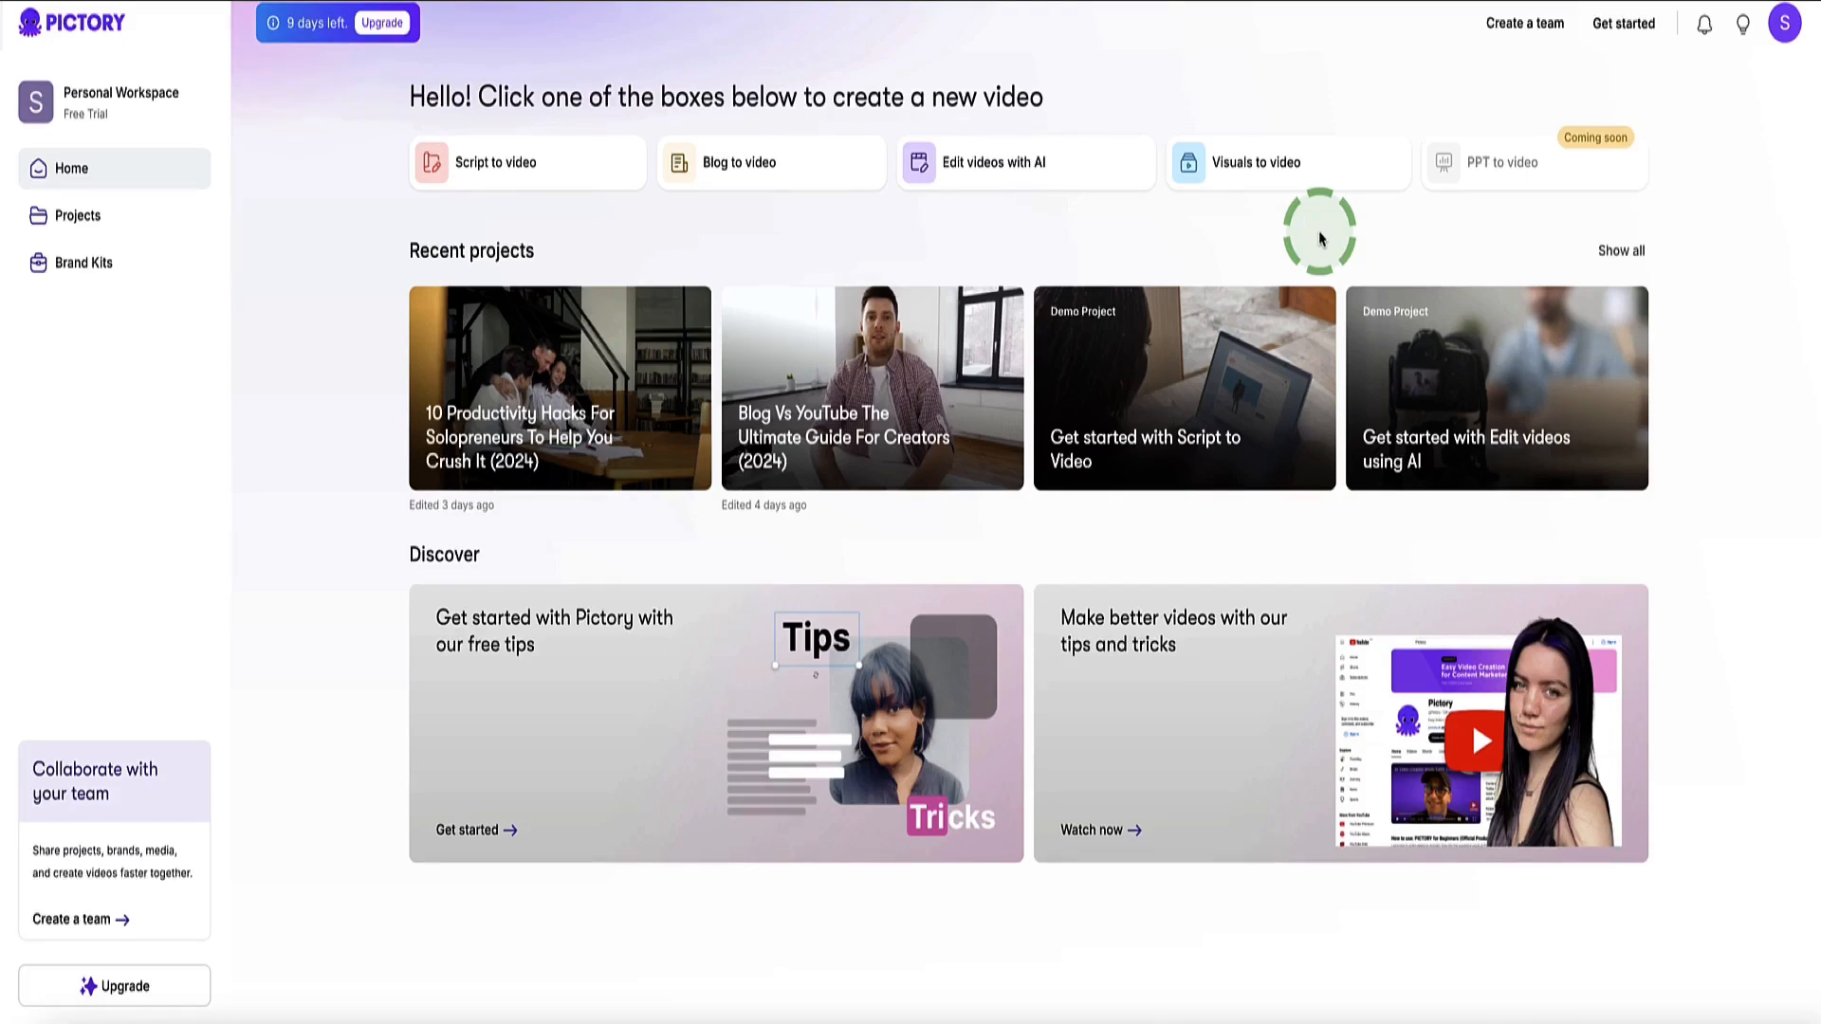
- Open My subscription from the profile avatar menu
click(1786, 22)
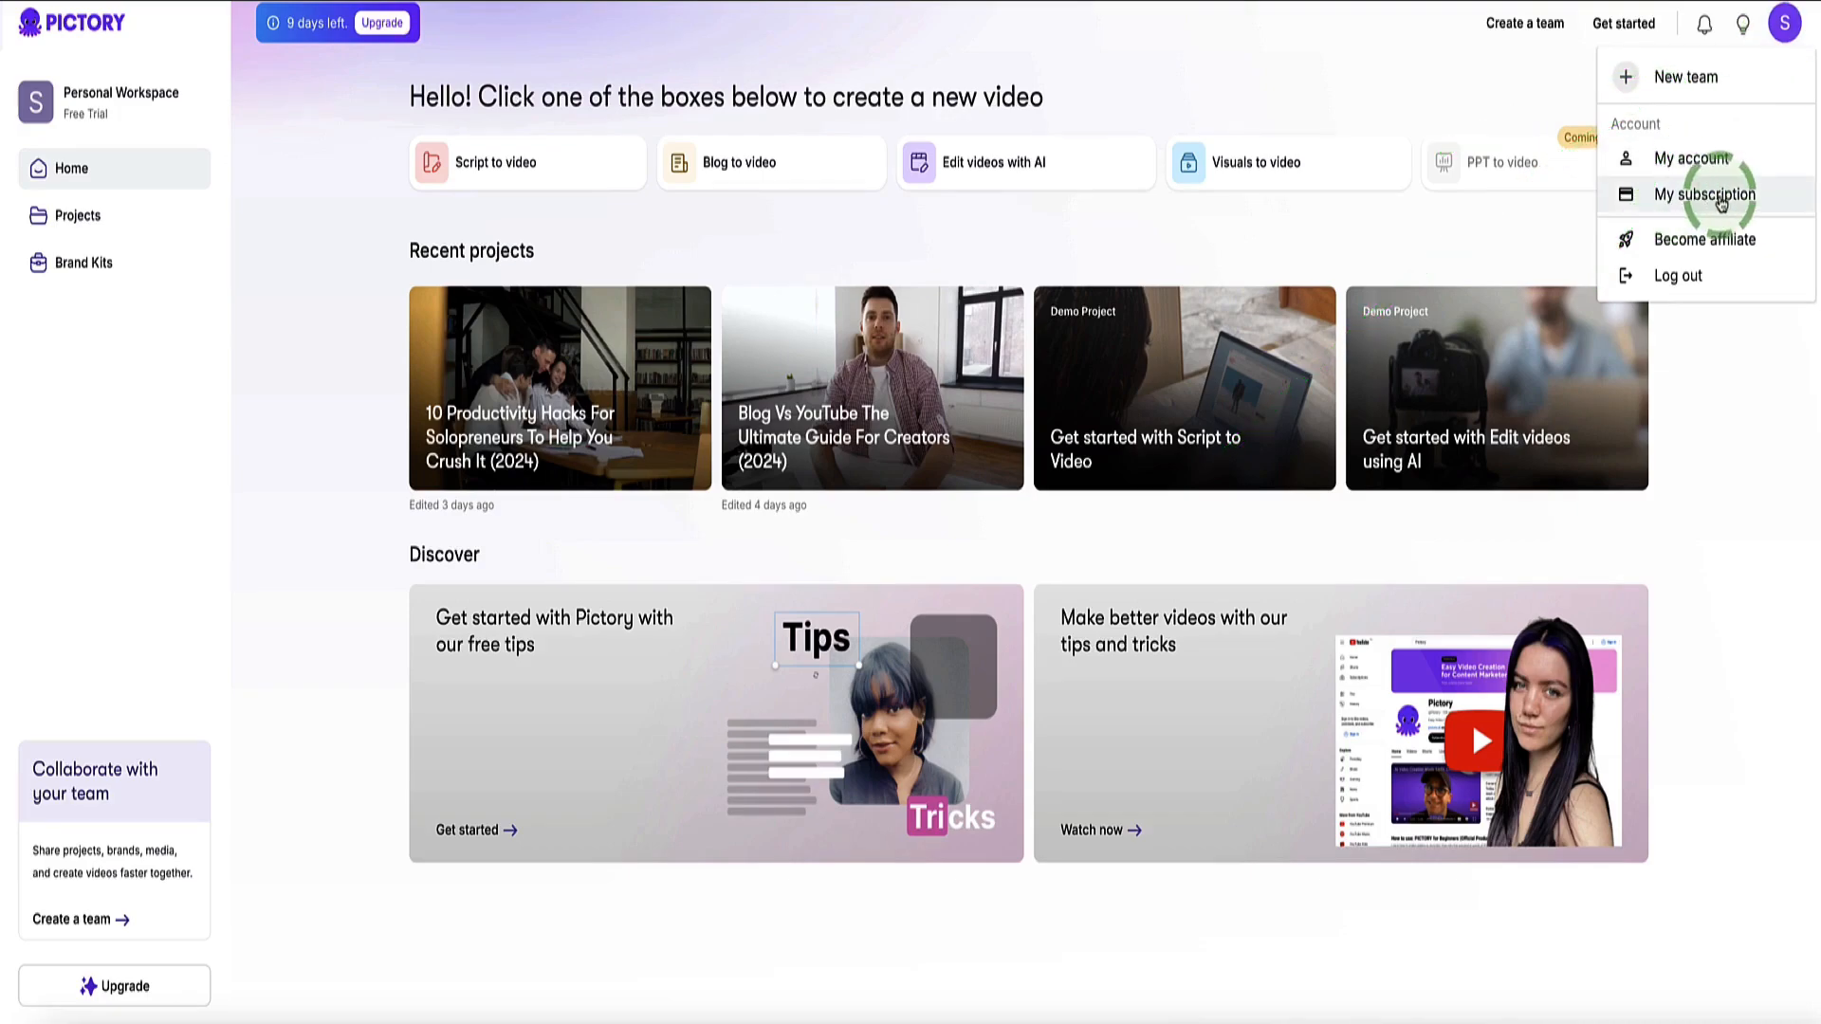
click(1704, 192)
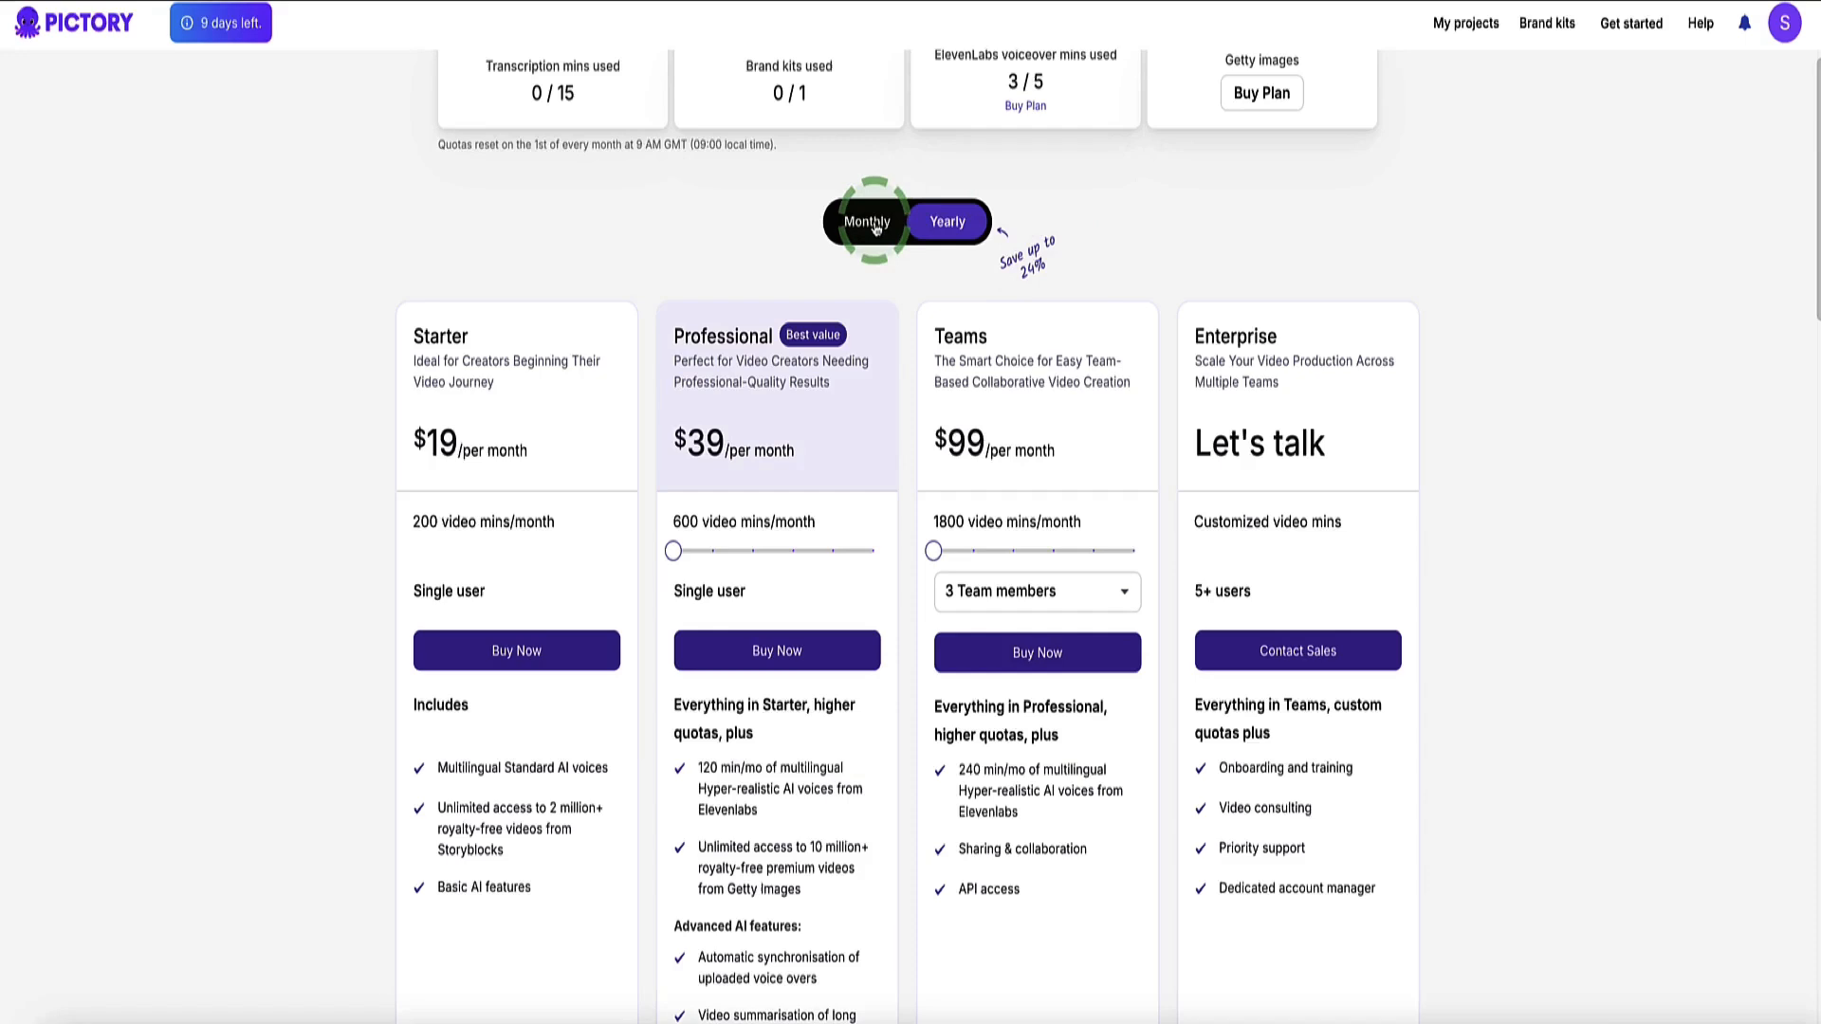
- Compare Monthly and Yearly pricing, then Buy Now on the yearly Professional plan ($468)
click(866, 222)
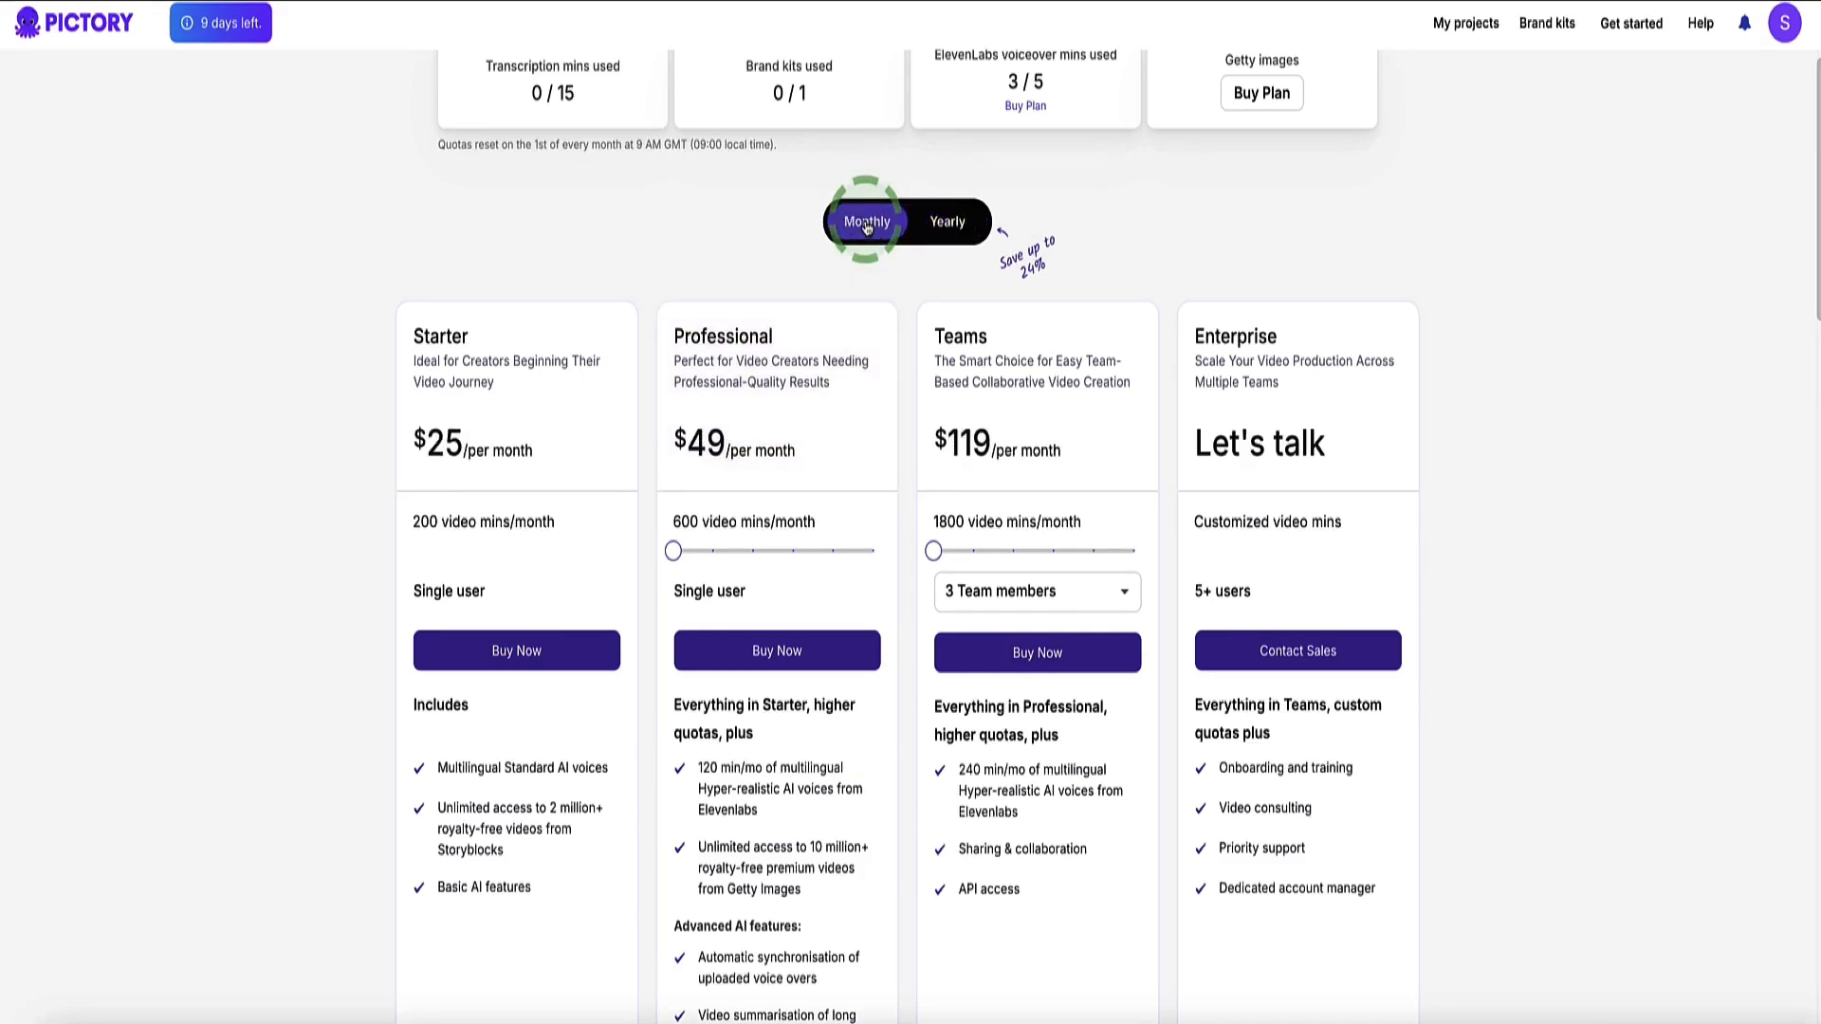
click(948, 222)
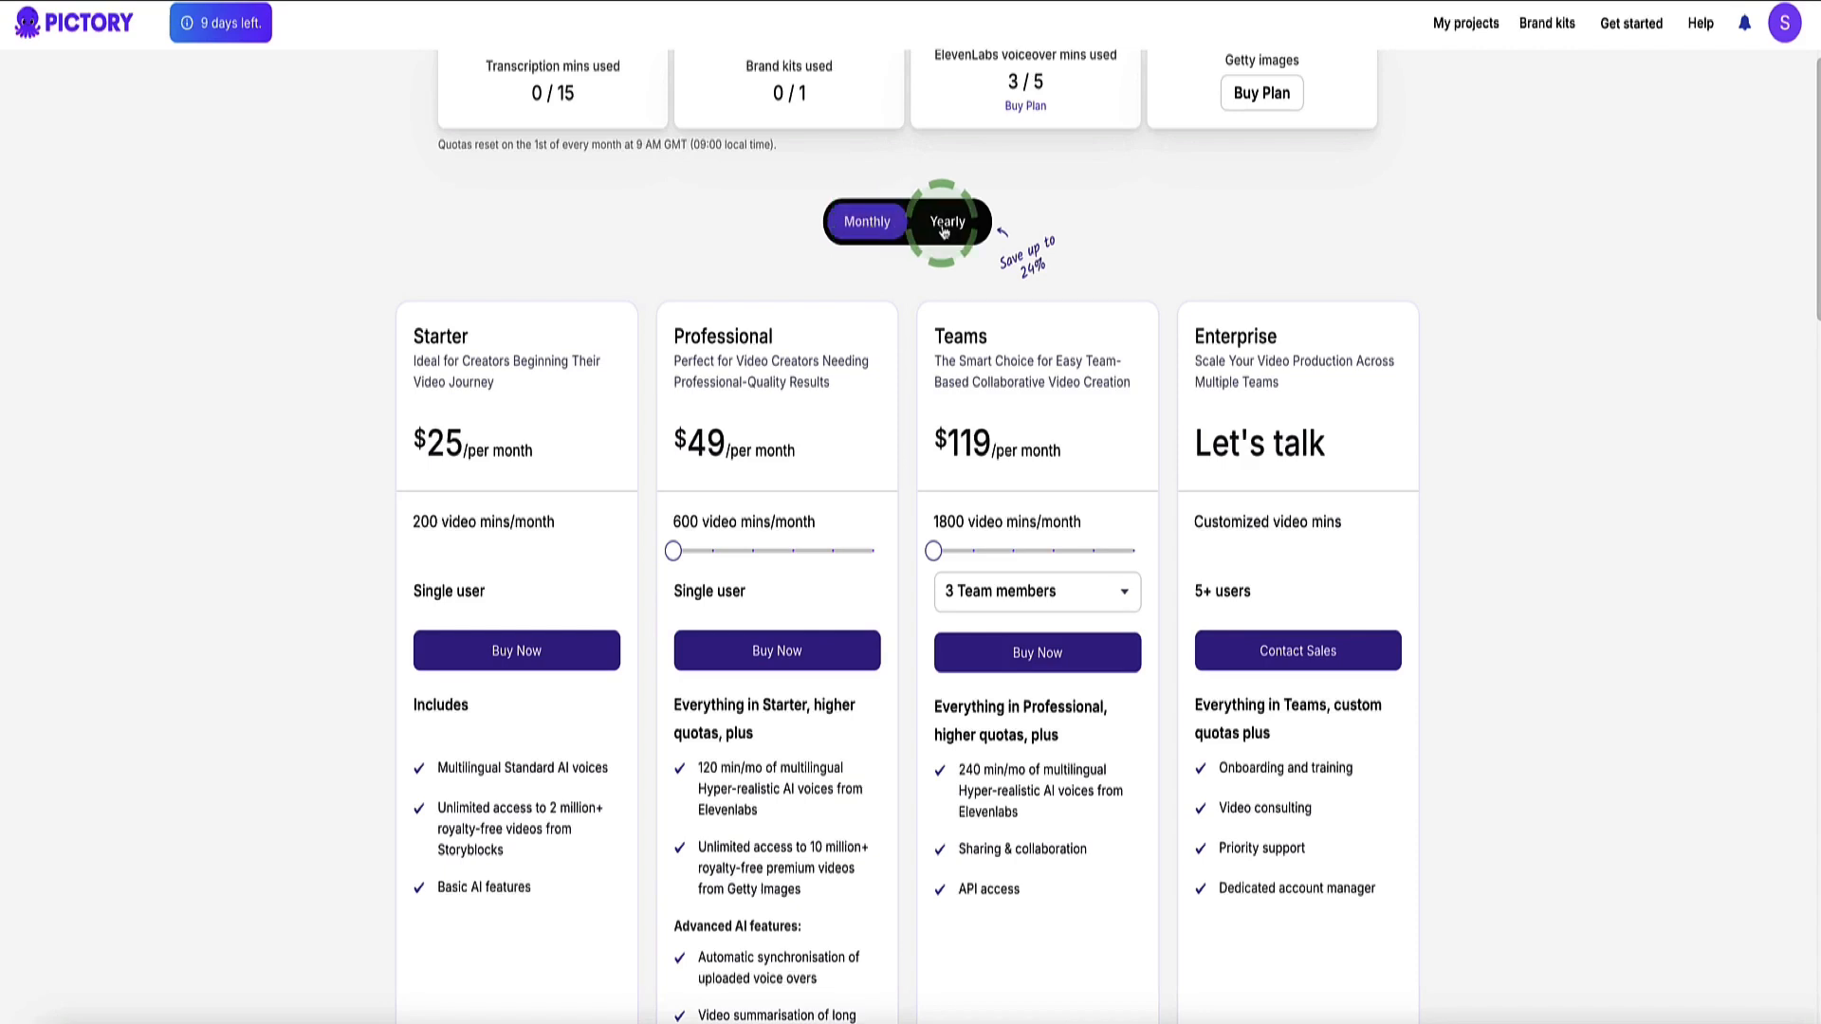
click(949, 222)
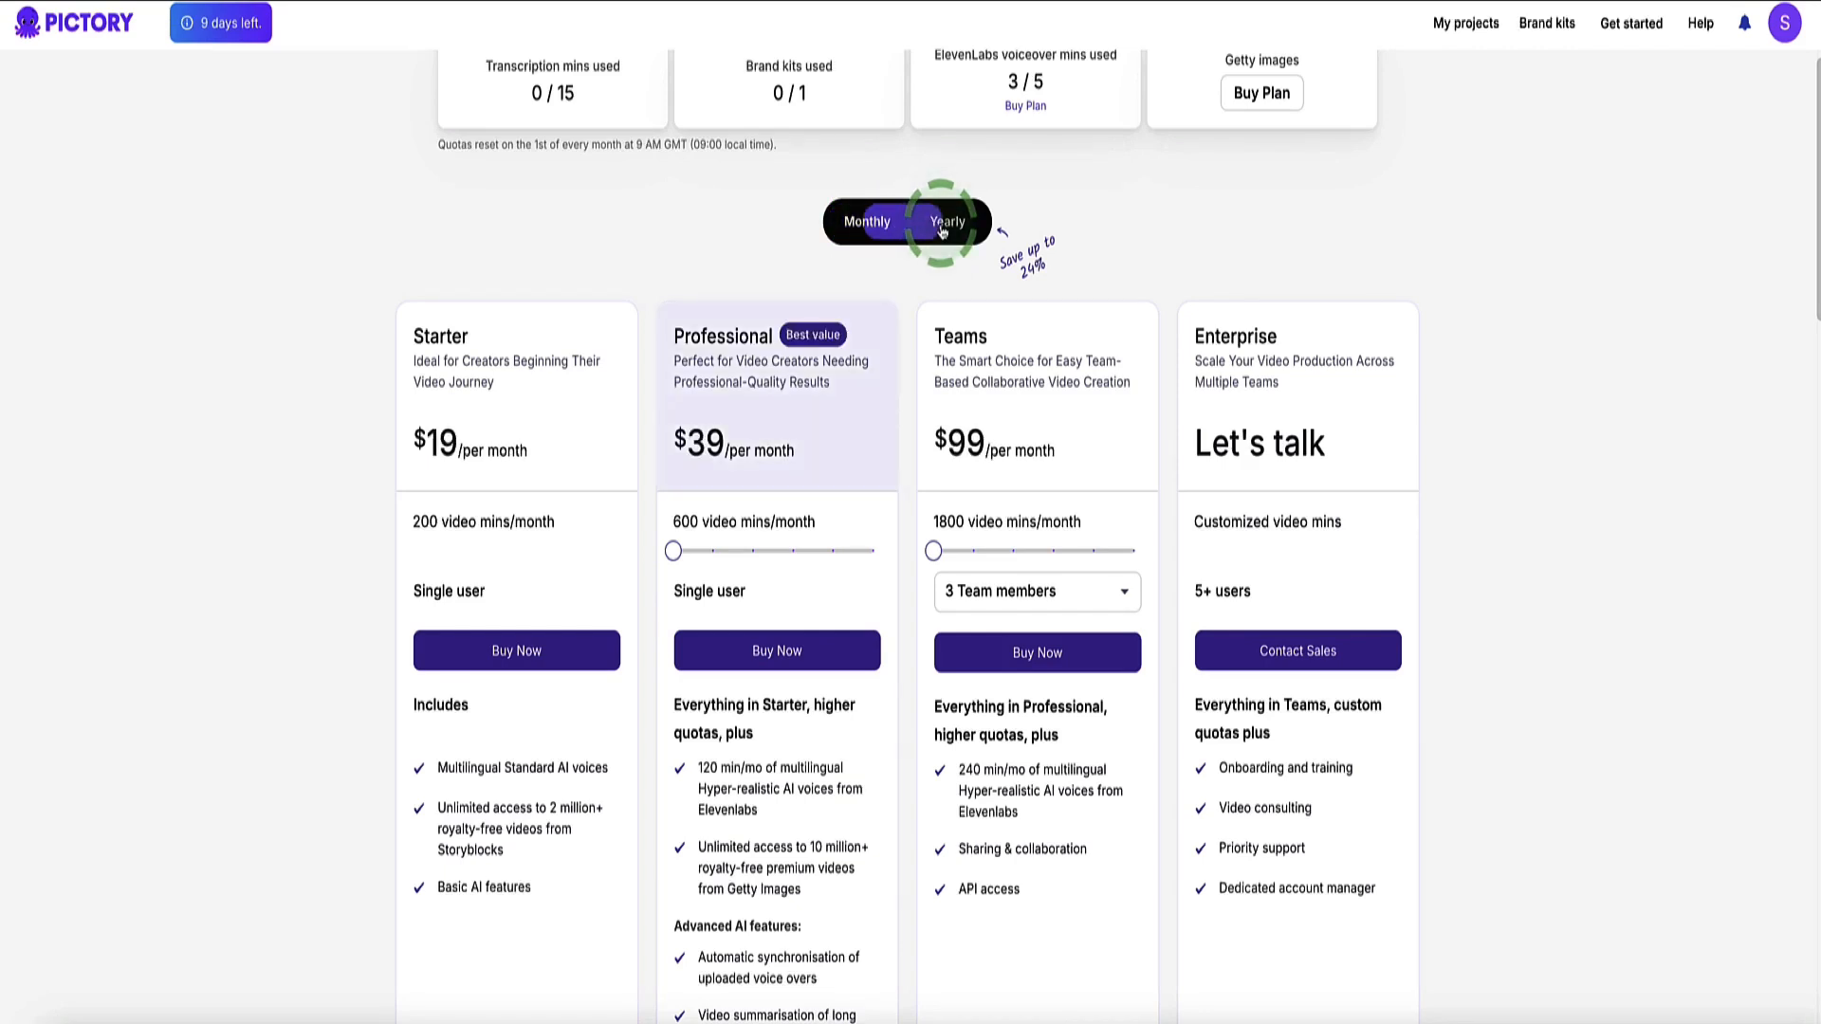
click(947, 221)
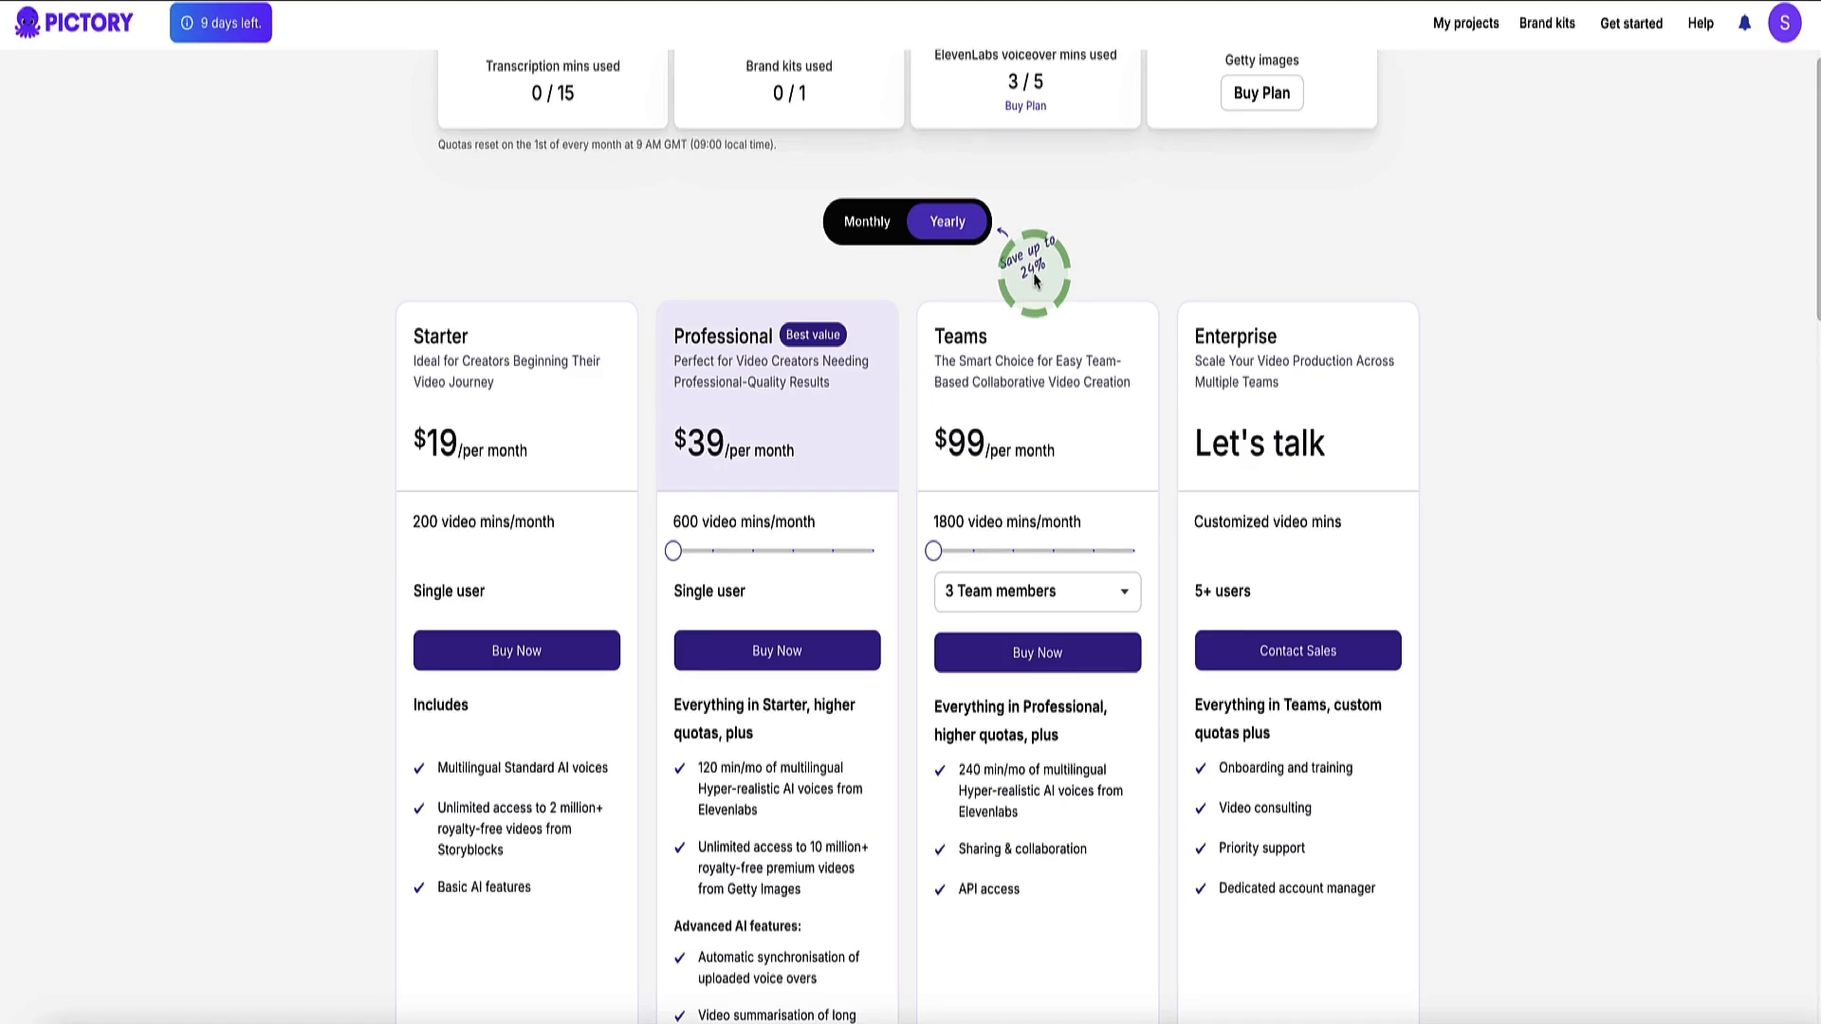
mouse_move(1133, 392)
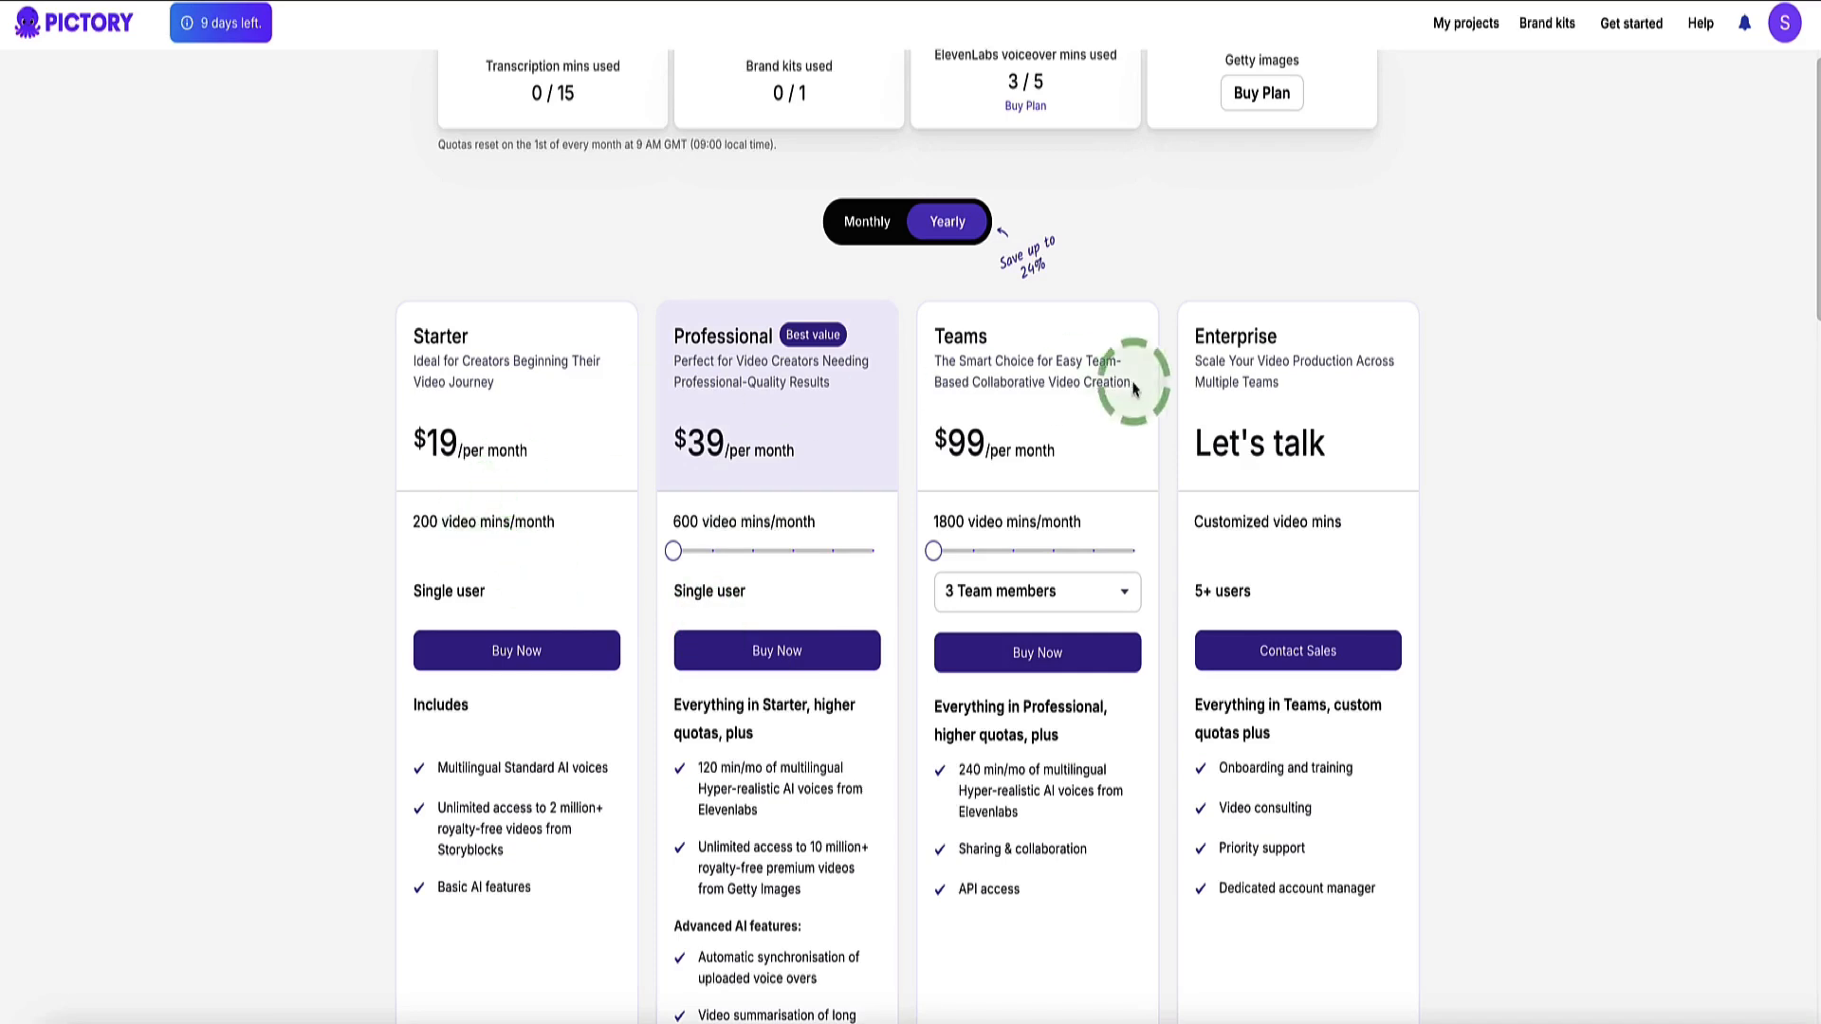
mouse_move(843, 362)
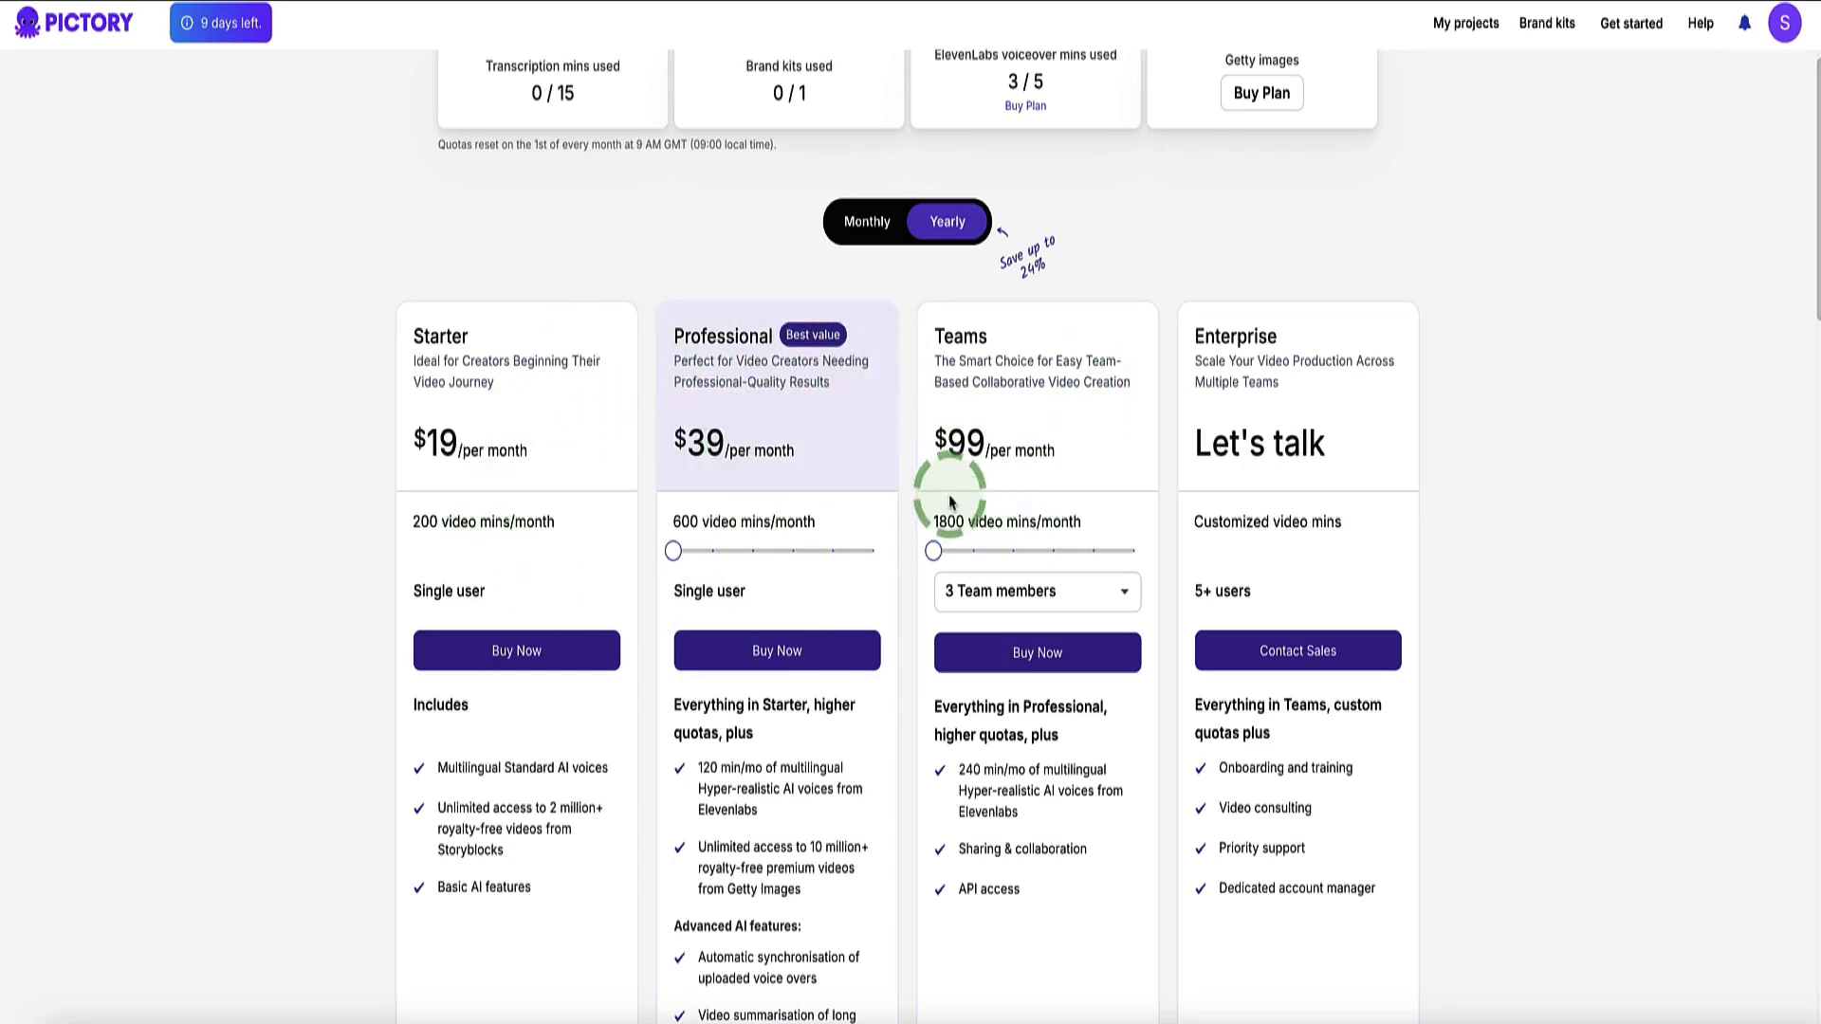
click(776, 651)
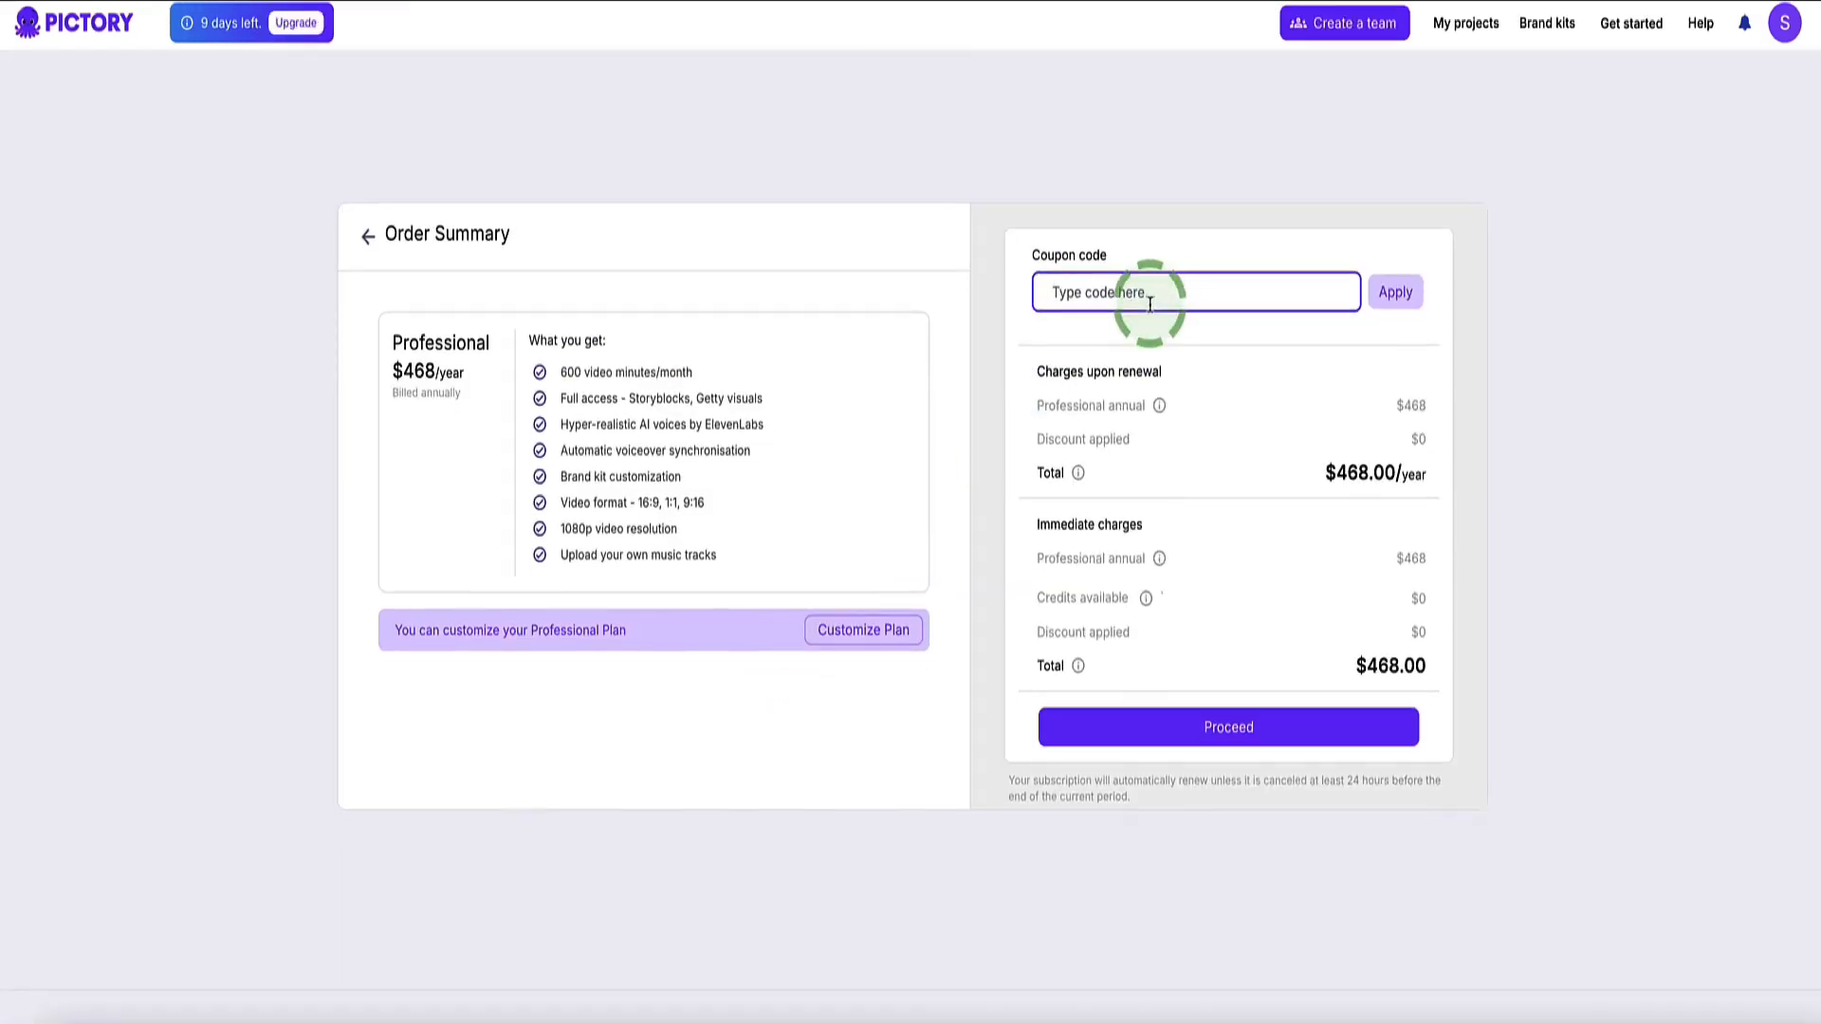
- Enter coupon code SWE20 and apply it, cutting the total to $374
text(S)
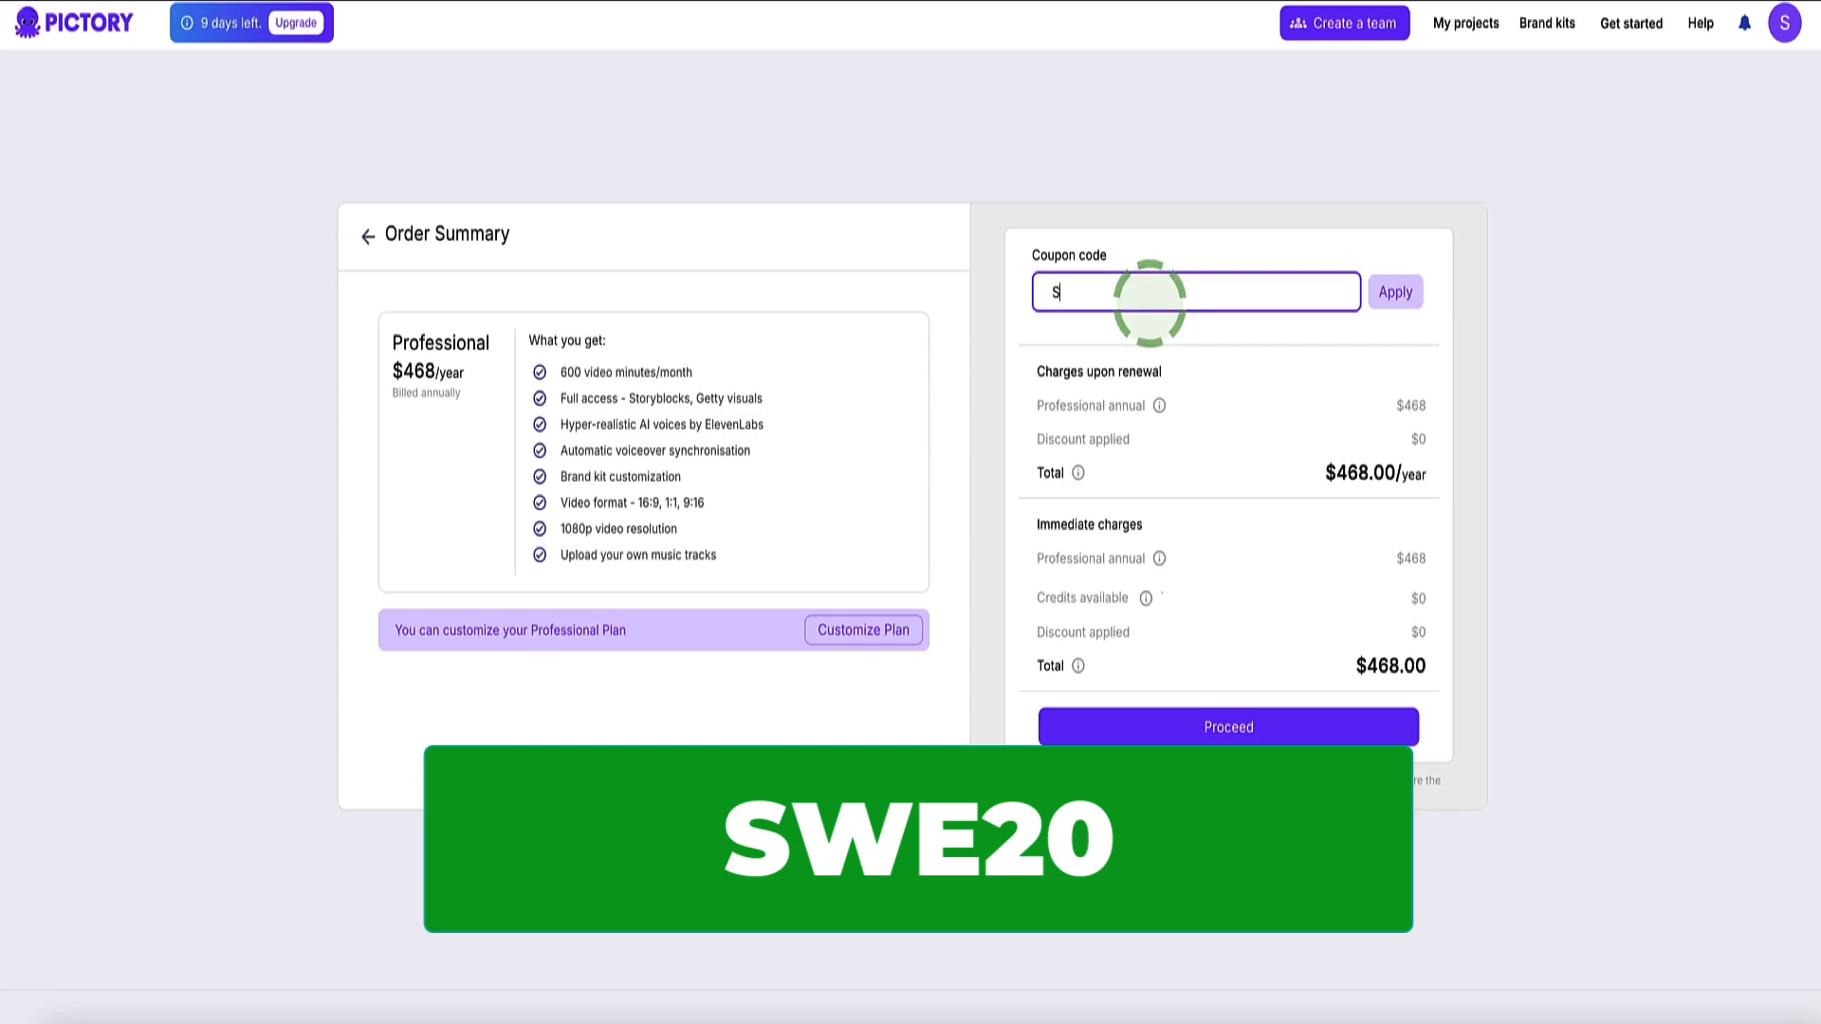
text(WE20)
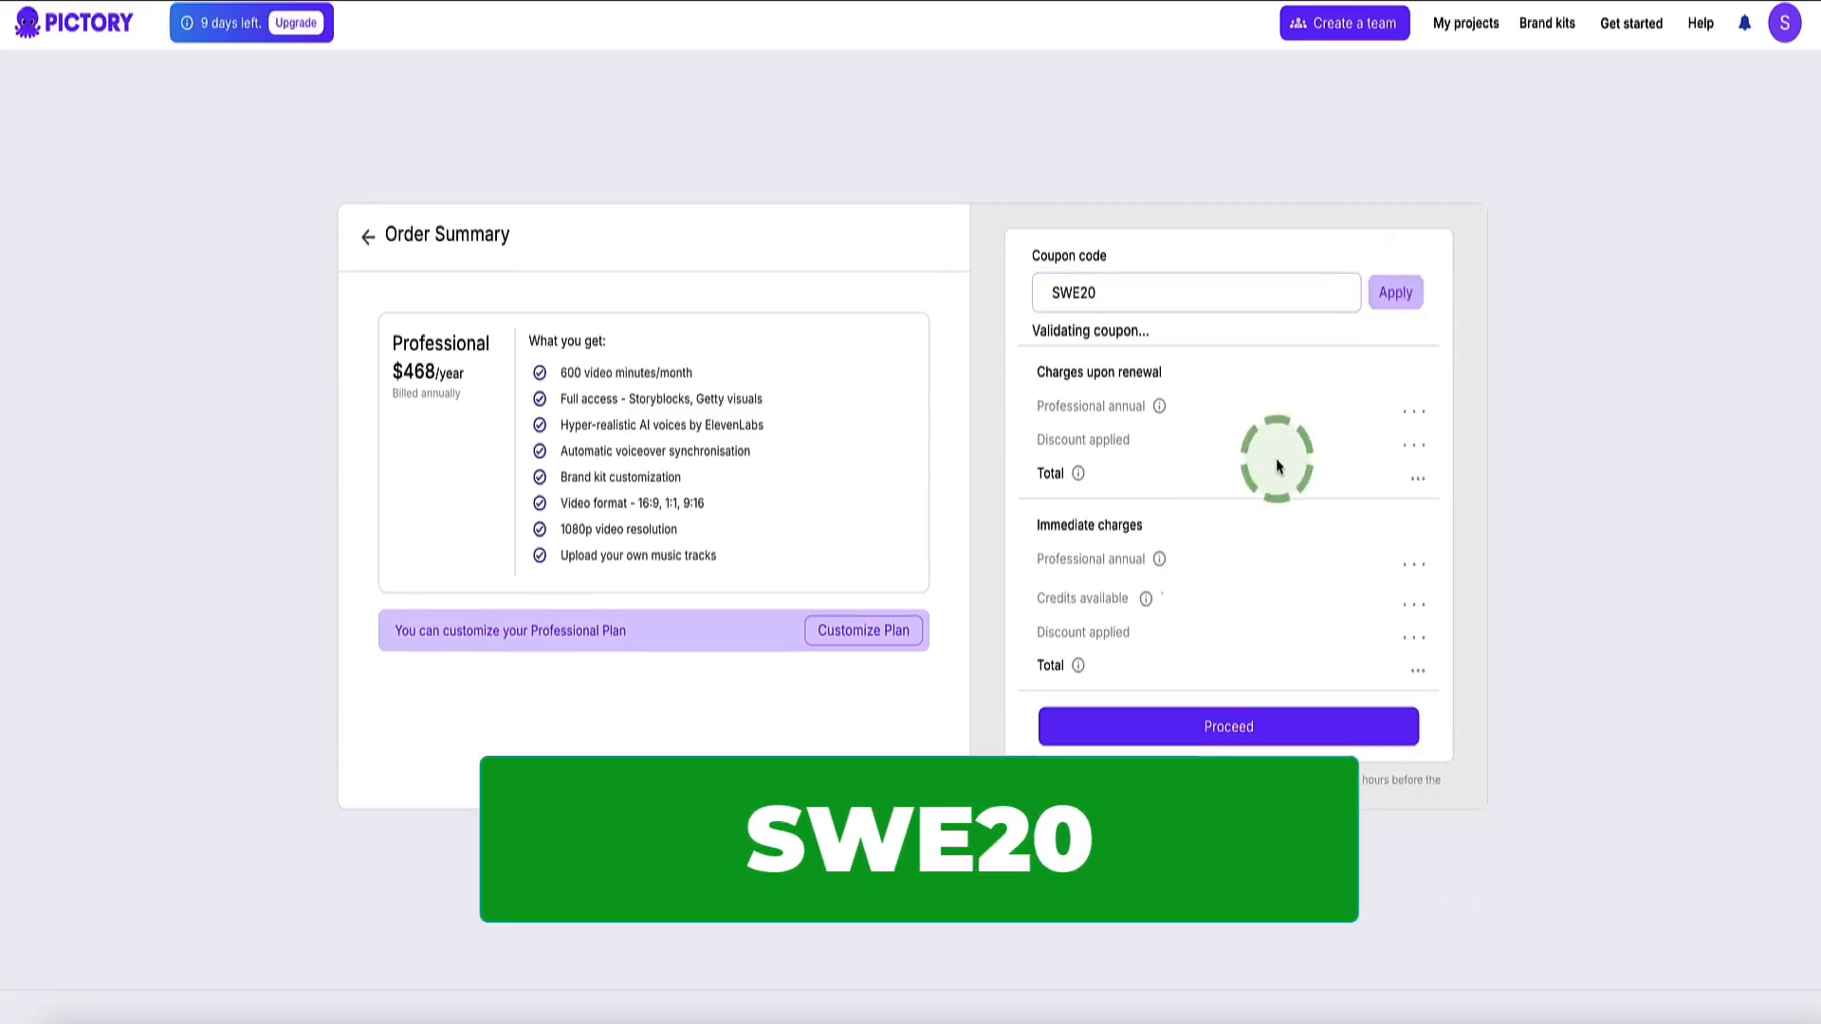
click(1396, 291)
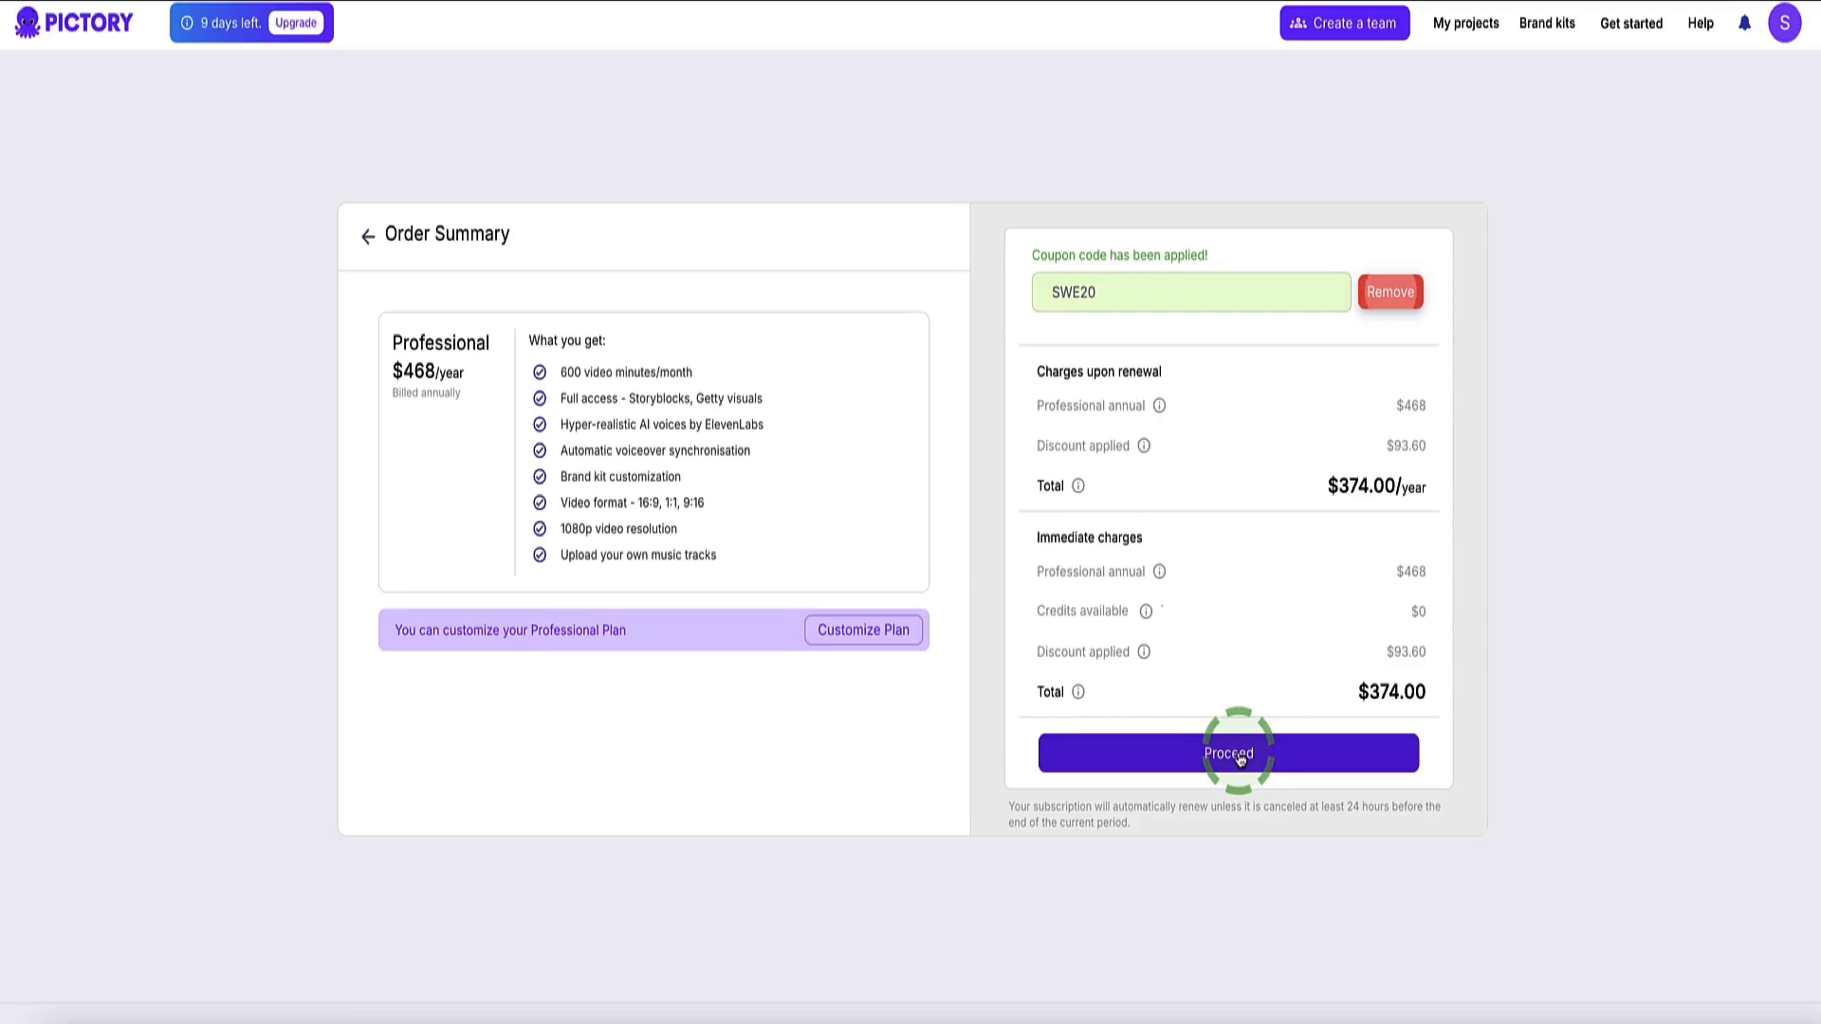
click(1227, 752)
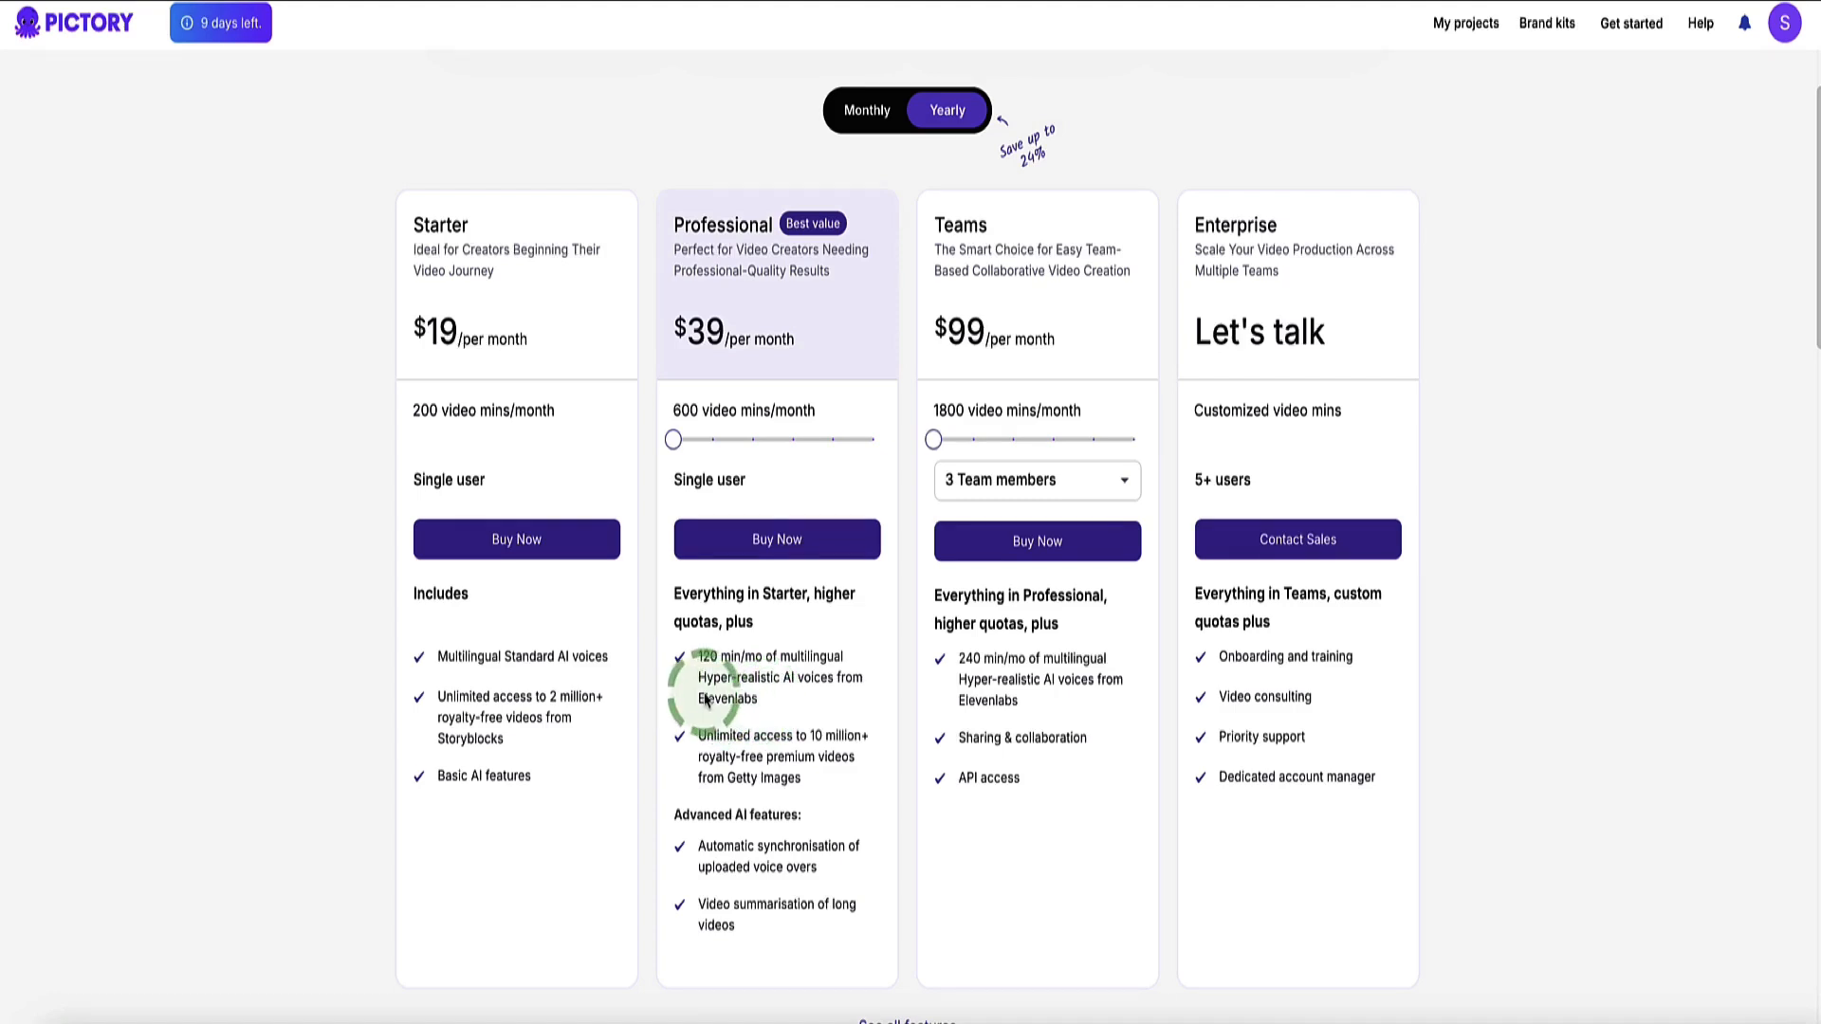
mouse_move(781, 709)
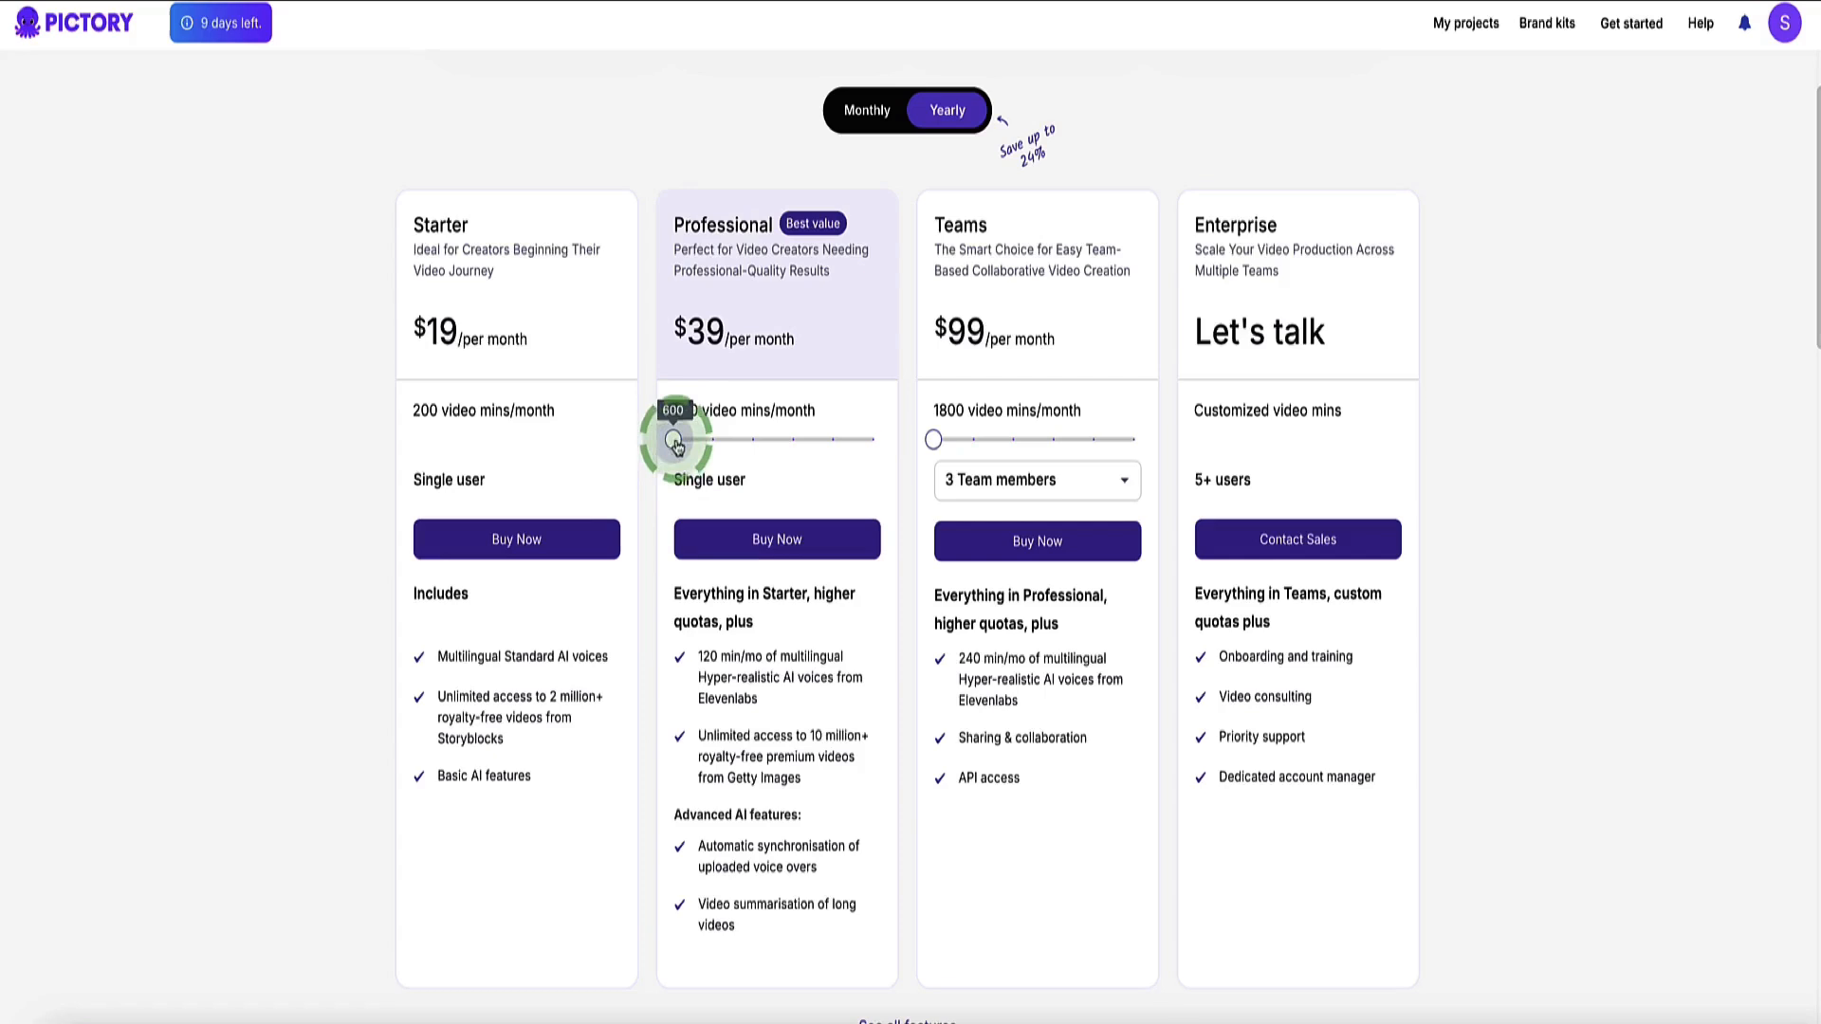
drag(677, 440, 749, 440)
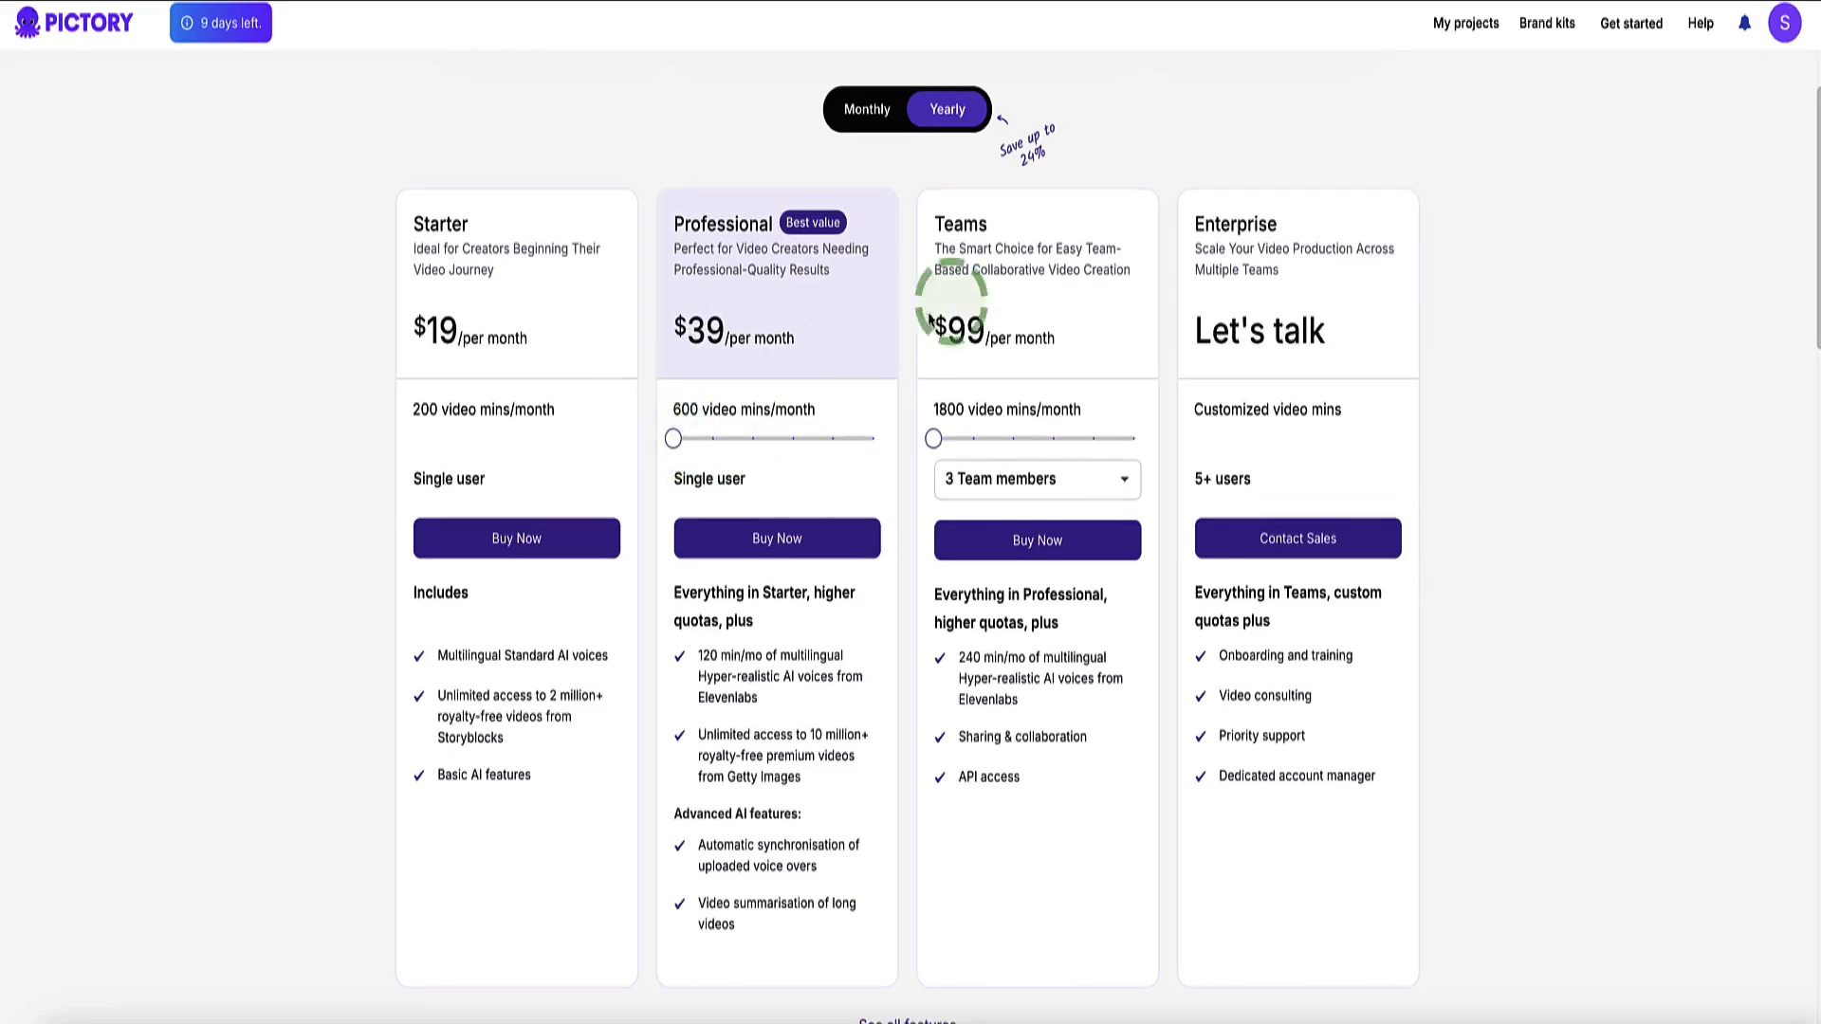
mouse_move(1034, 389)
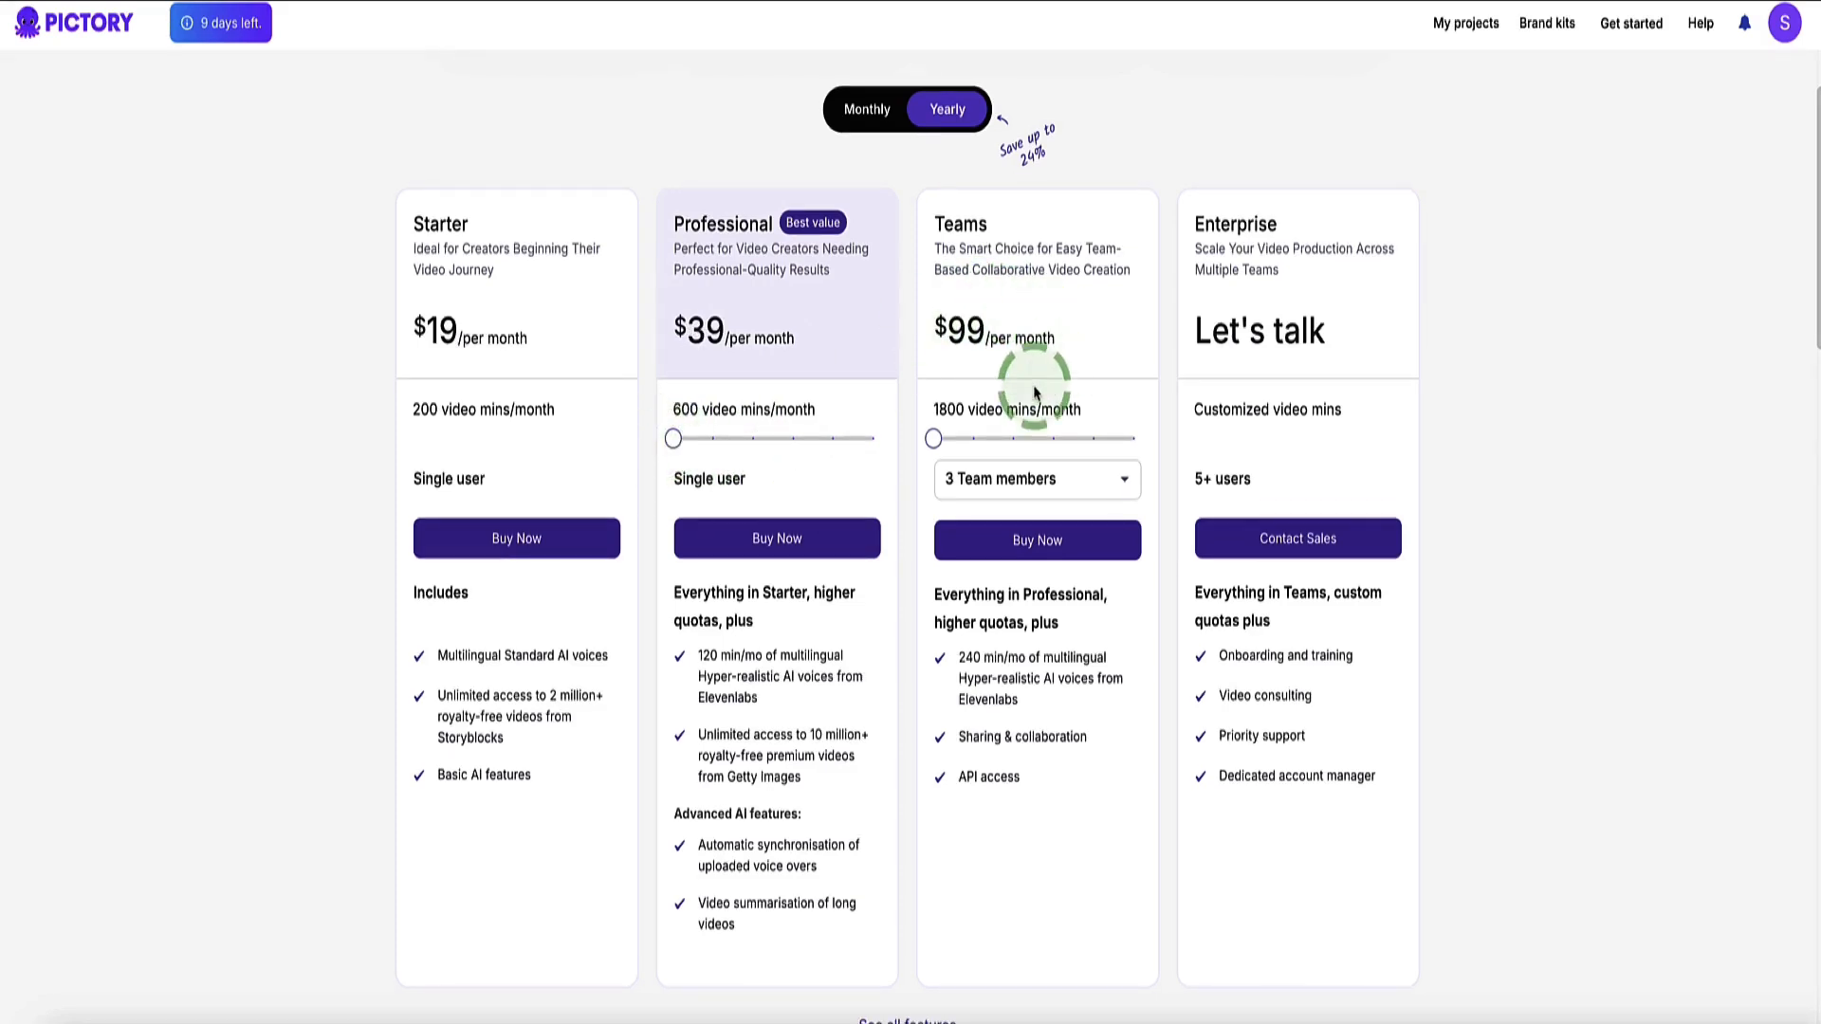